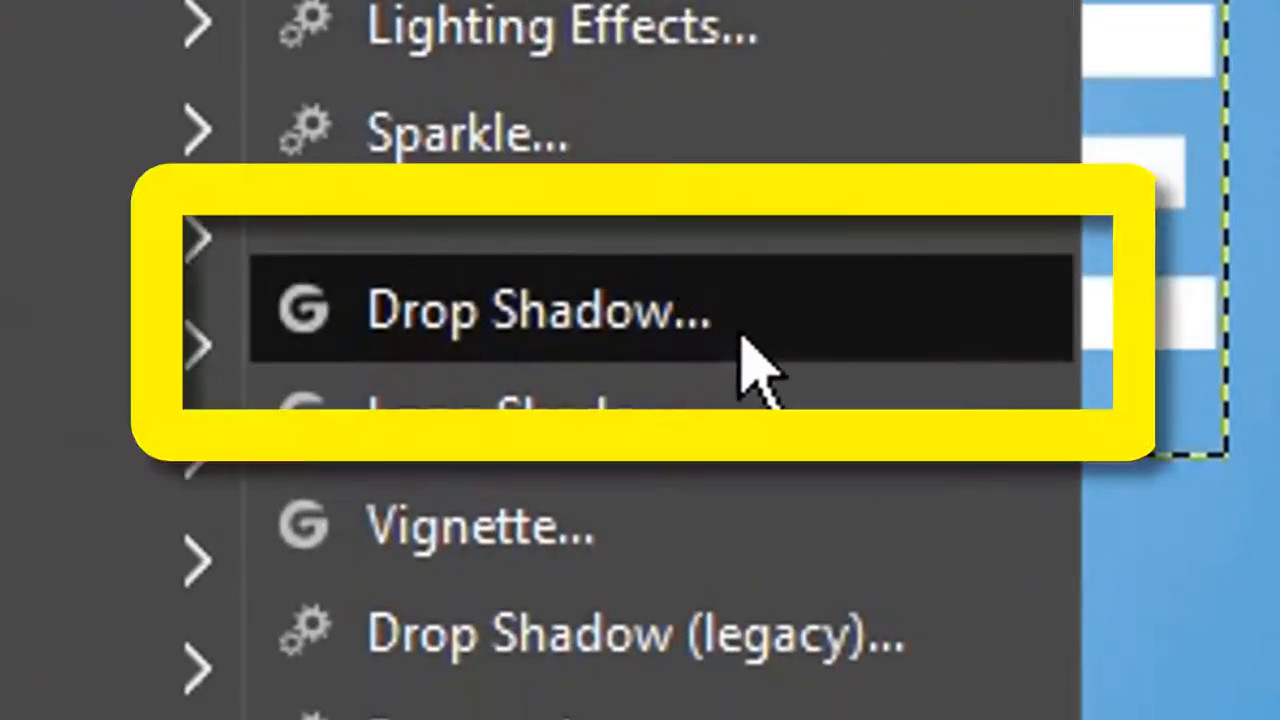
- Open the GEGL Drop Shadow filter on the GOOGLE text layer
left_click(540, 310)
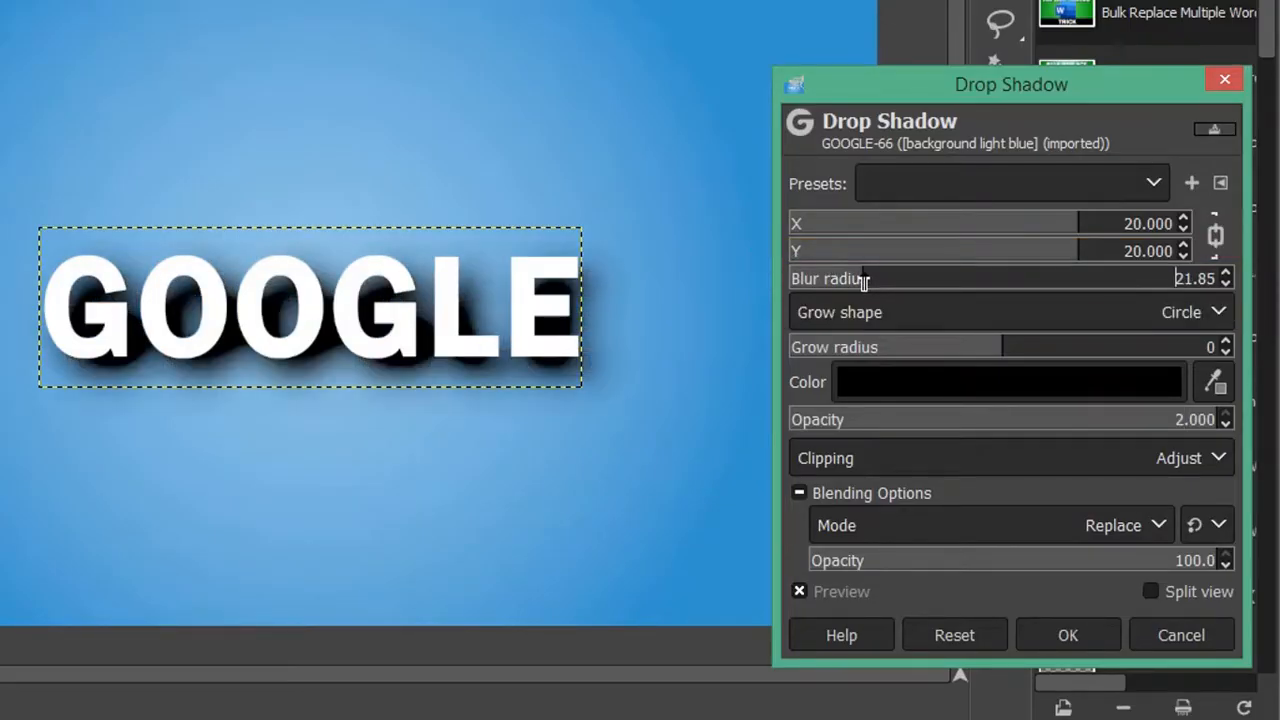
- Lower the drop shadow blur radius to about 9.74 for softer edges
left_click_drag(1000, 278, 810, 278)
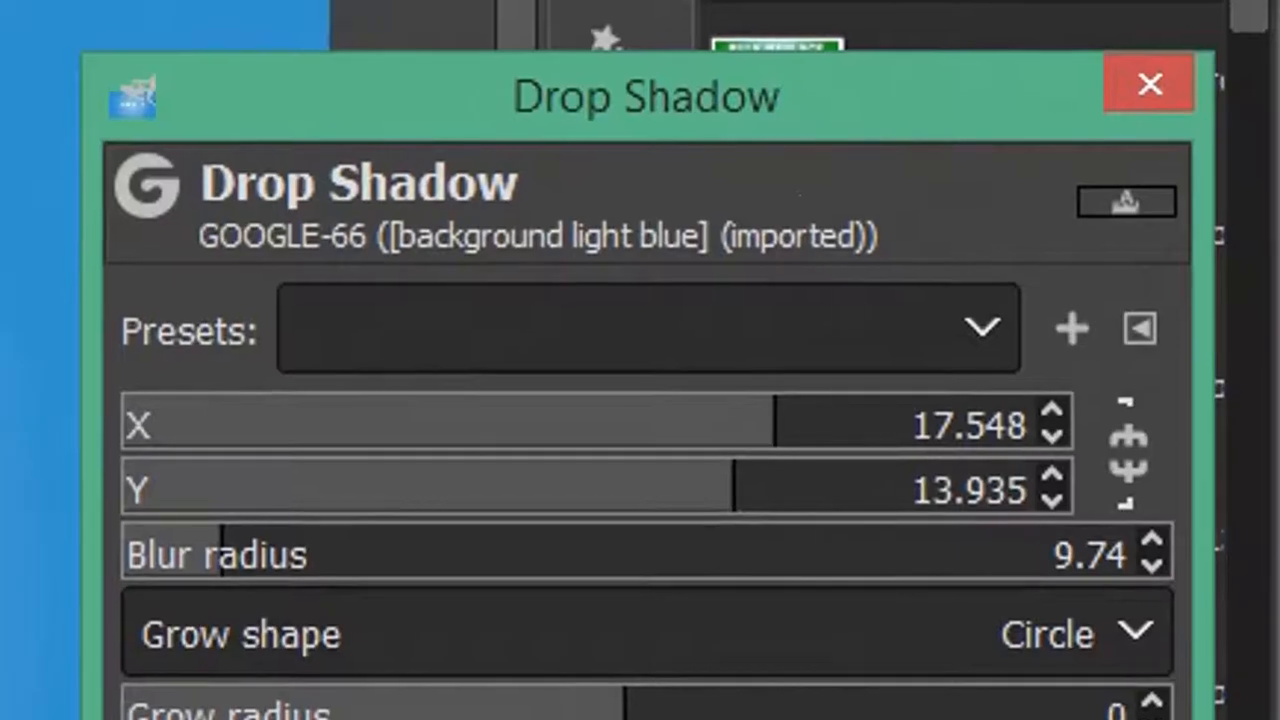
mouse_move(1035, 355)
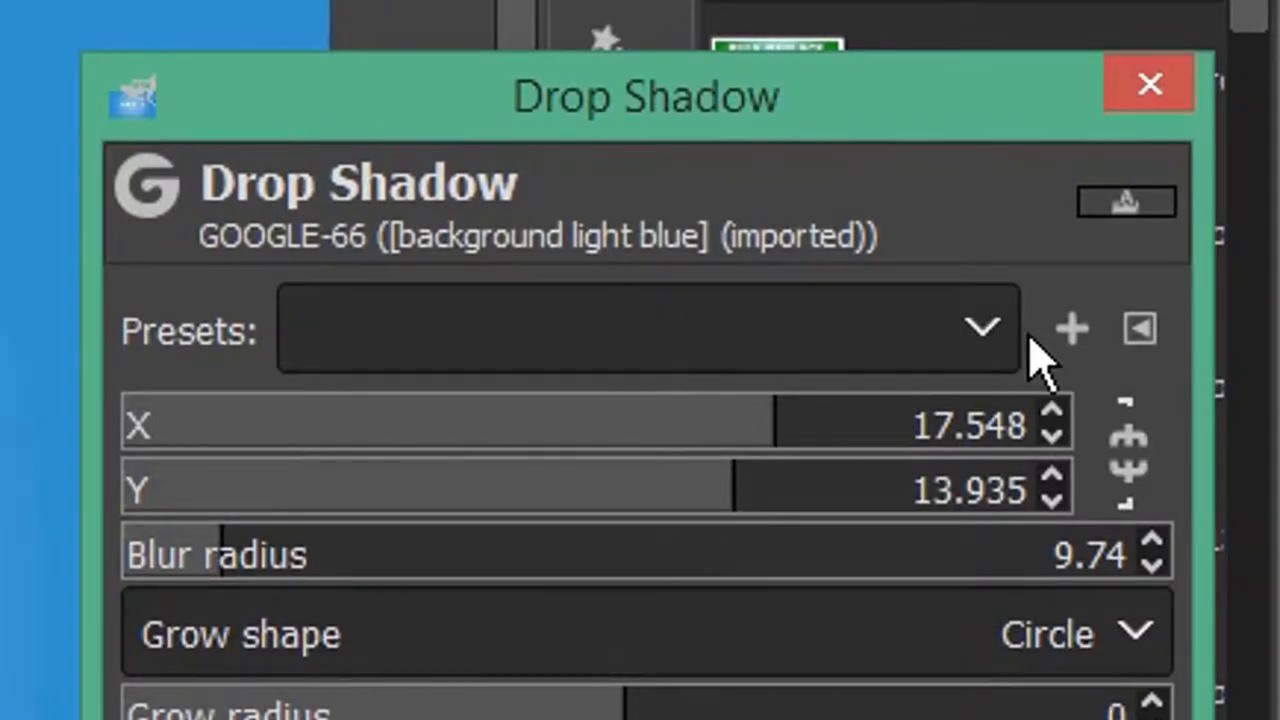